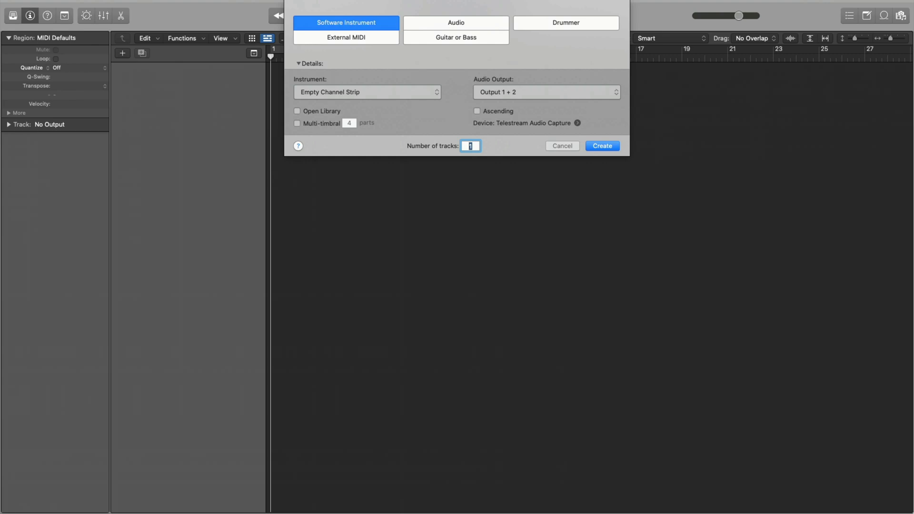
mouse_move(358, 114)
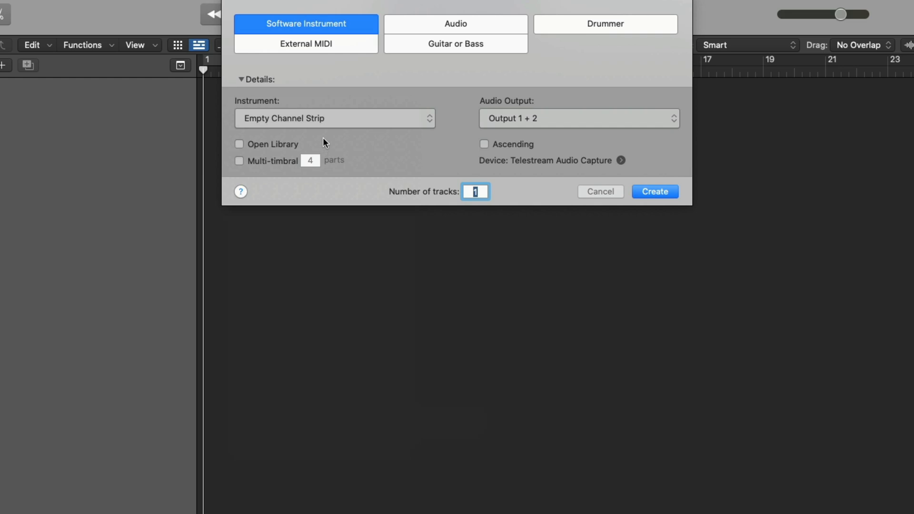
Step: Choose AU Instruments > Native Instruments > Komplete Kontrol > Stereo as the track's instrument
click(335, 118)
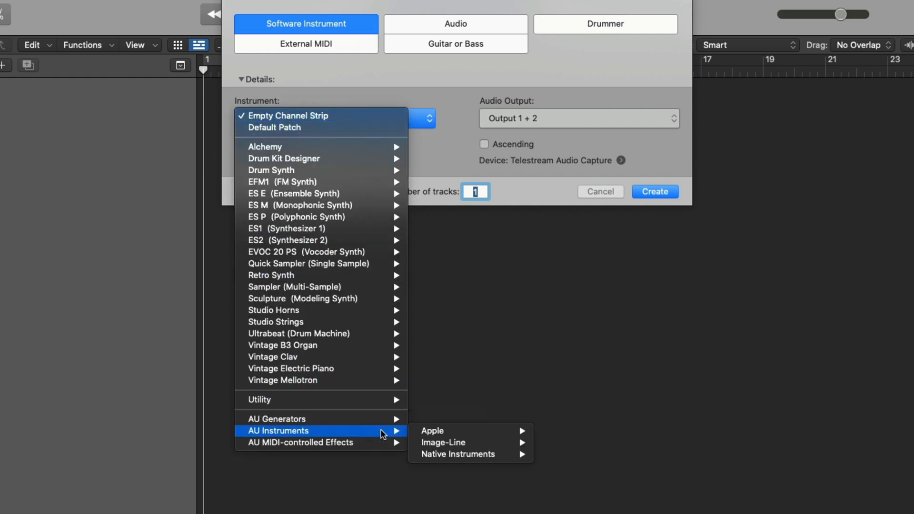
mouse_move(457, 454)
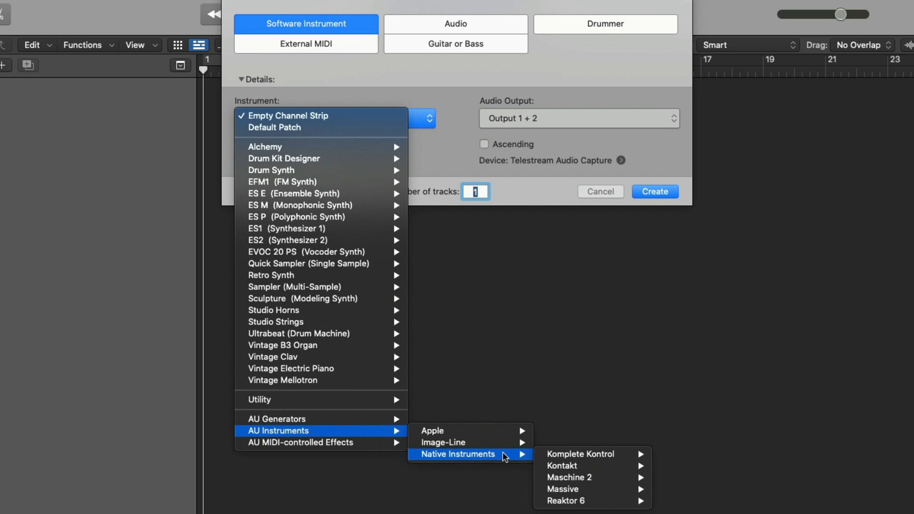
mouse_move(581, 455)
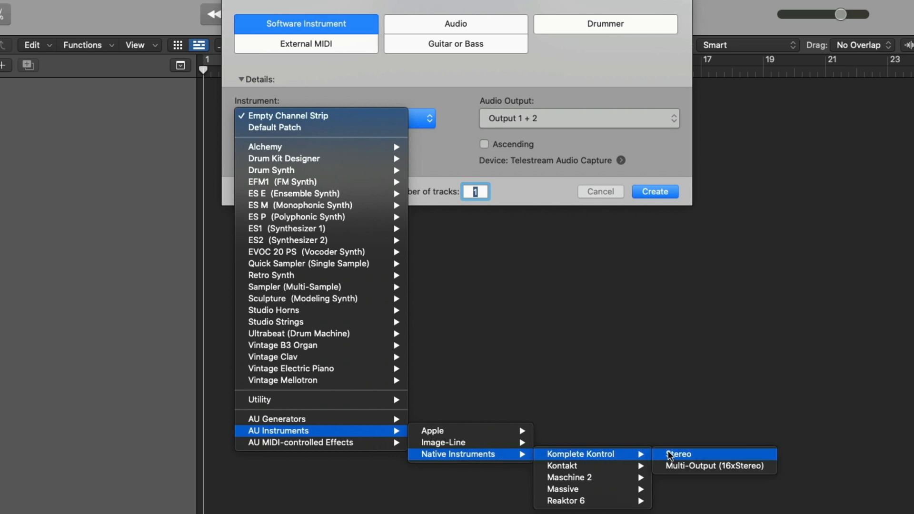
click(306, 115)
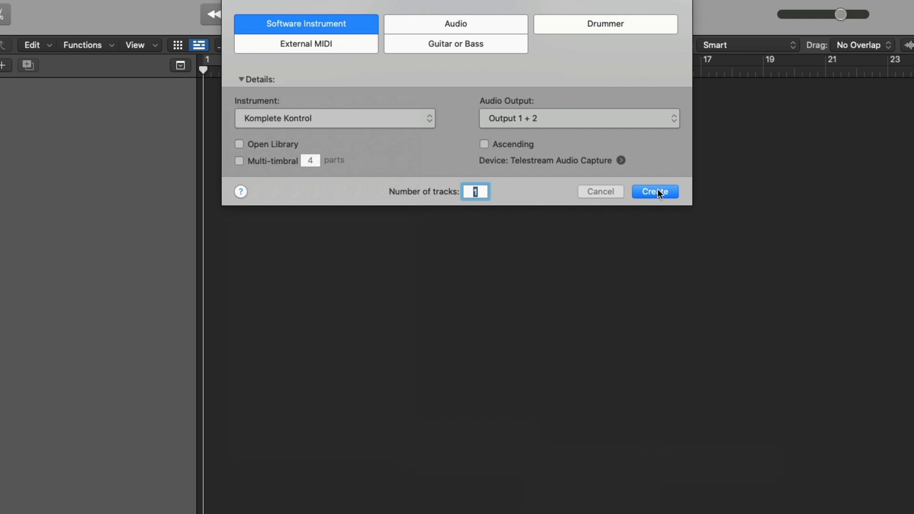
Step: Create the Inst 1 software instrument track with Komplete Kontrol loaded
click(655, 191)
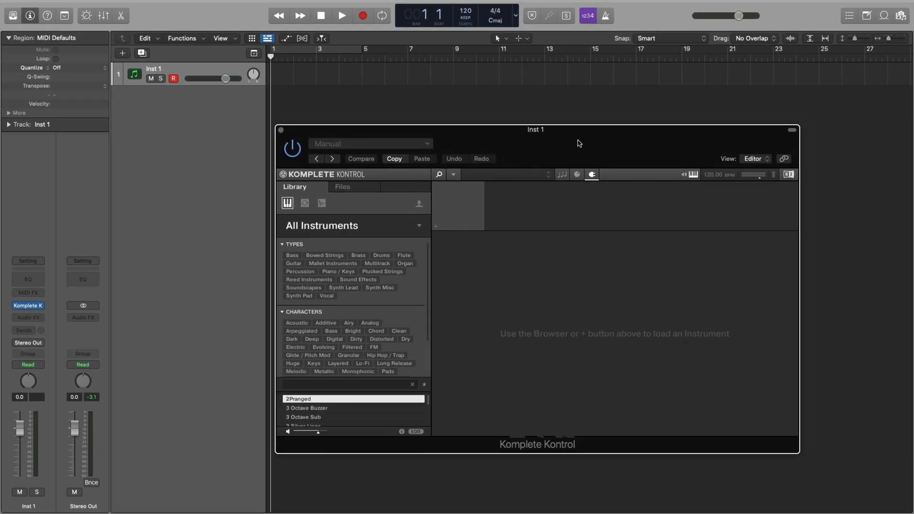
mouse_move(228, 176)
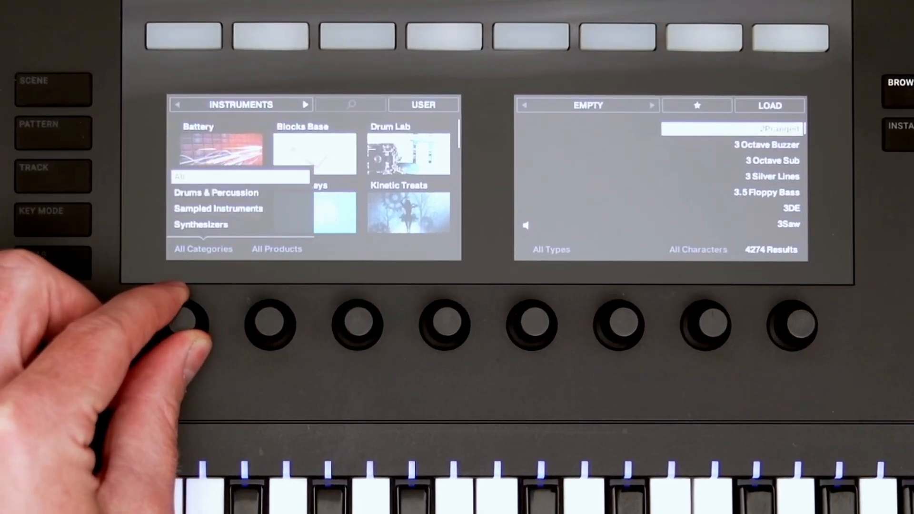
Step: Pick an instrument category to filter the Komplete Kontrol library
click(218, 208)
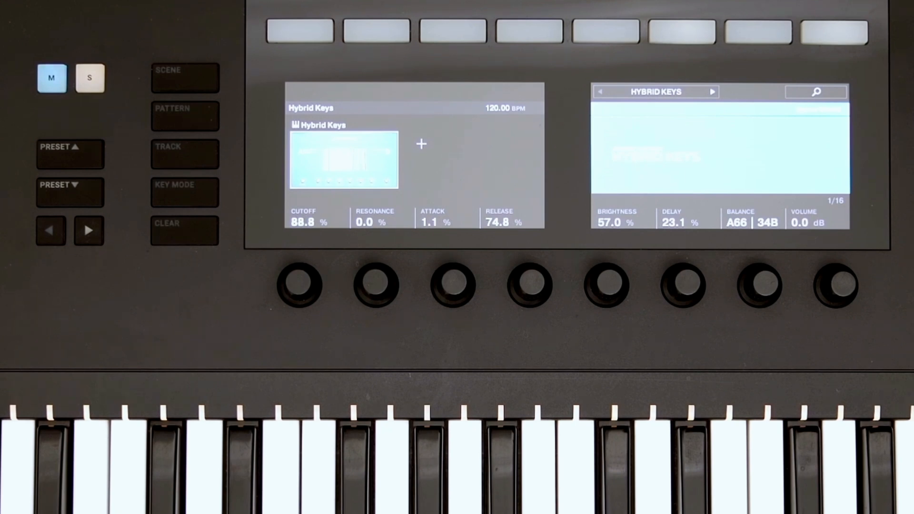
Step: Lower Hybrid Keys Cutoff to 43.8% and switch to parameter page 2
click(376, 286)
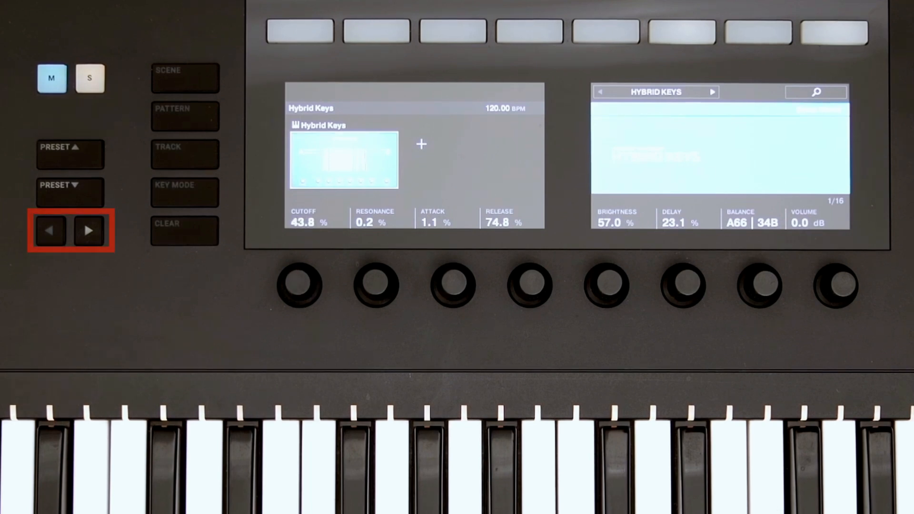
click(88, 230)
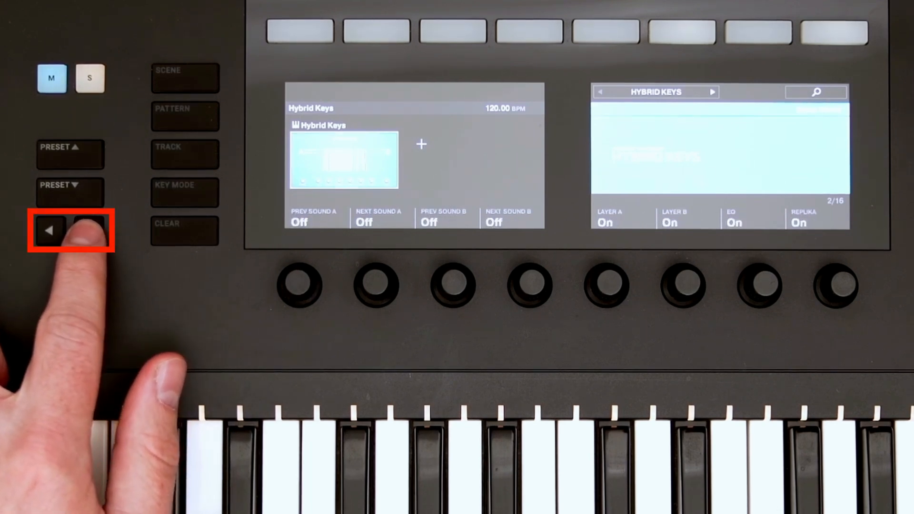